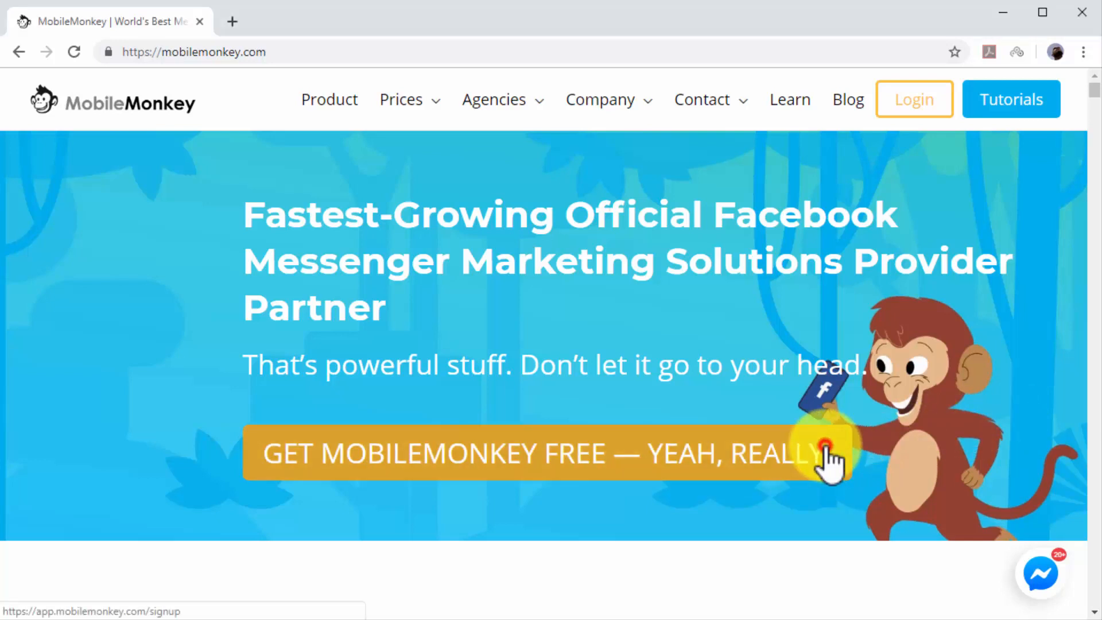
# Step: Sign up for a free MobileMonkey account using Facebook login
pyautogui.click(548, 453)
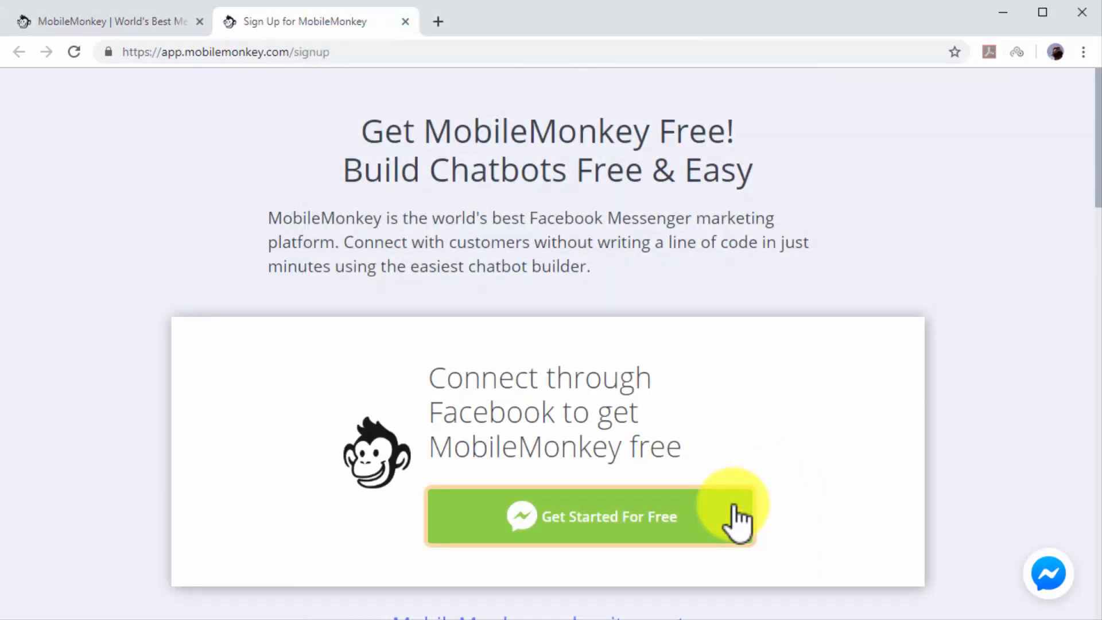
pyautogui.click(592, 516)
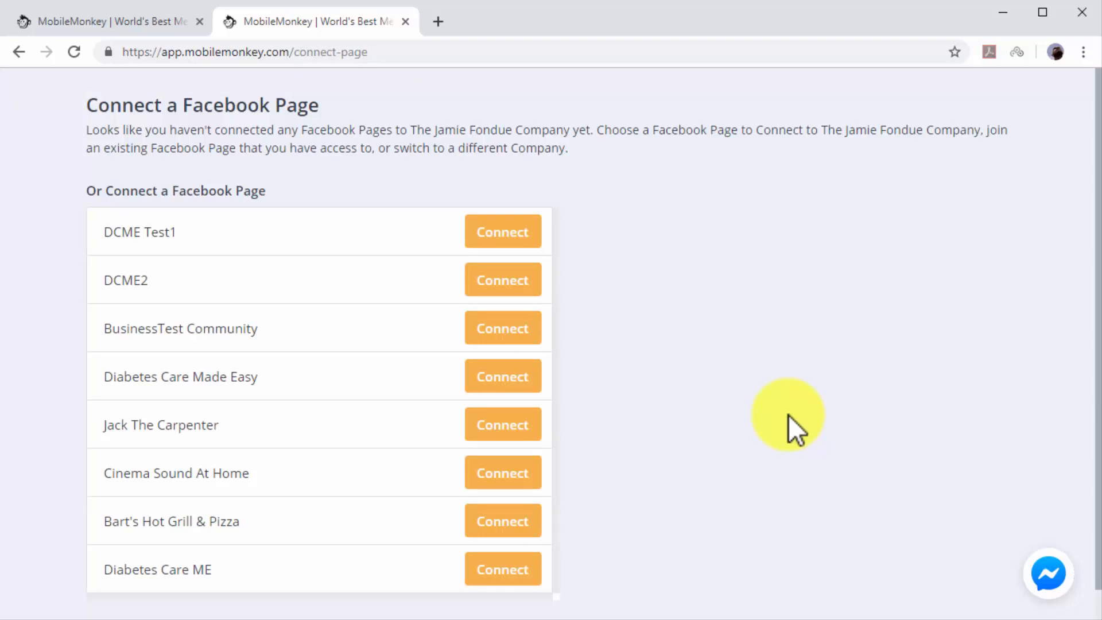
# Step: Connect the Diabetes Care ME Facebook Page to MobileMonkey
pyautogui.scroll(-3)
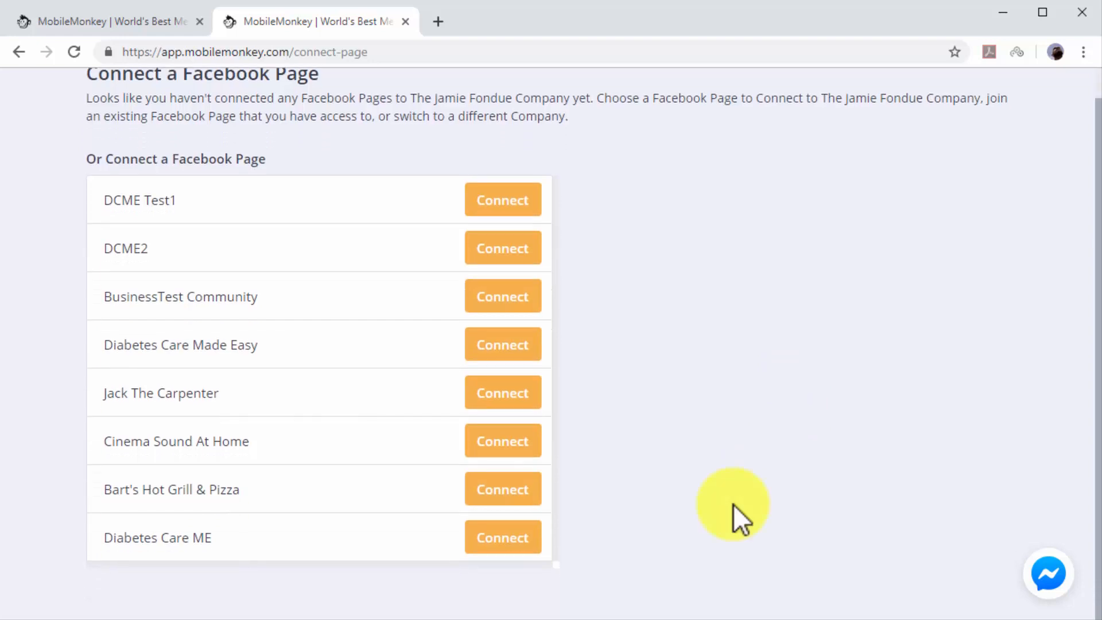
pyautogui.click(502, 537)
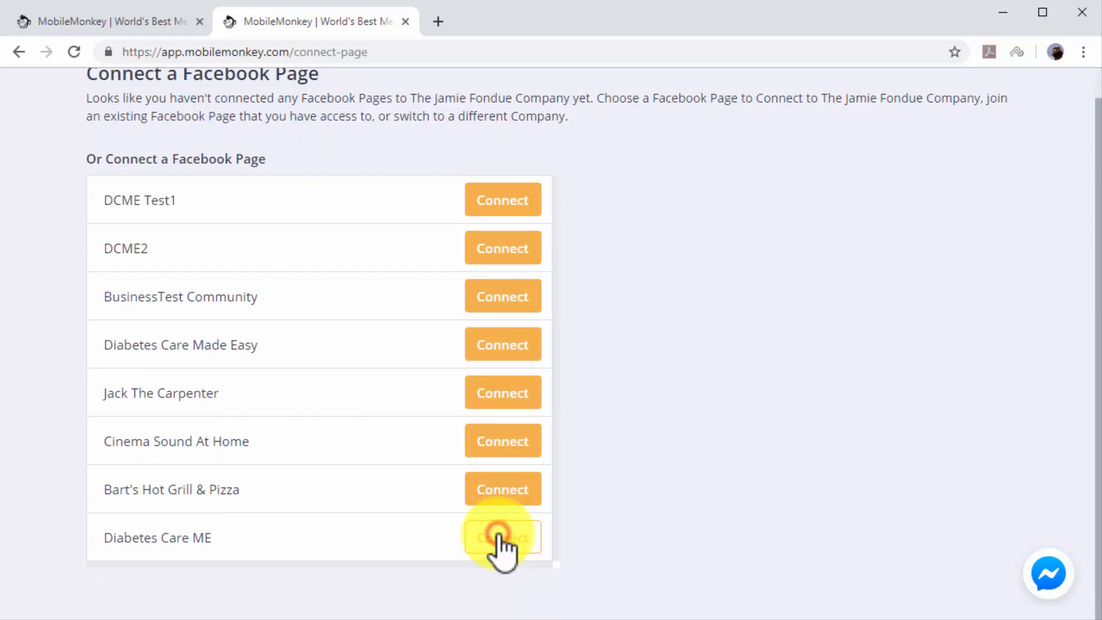
pyautogui.click(501, 537)
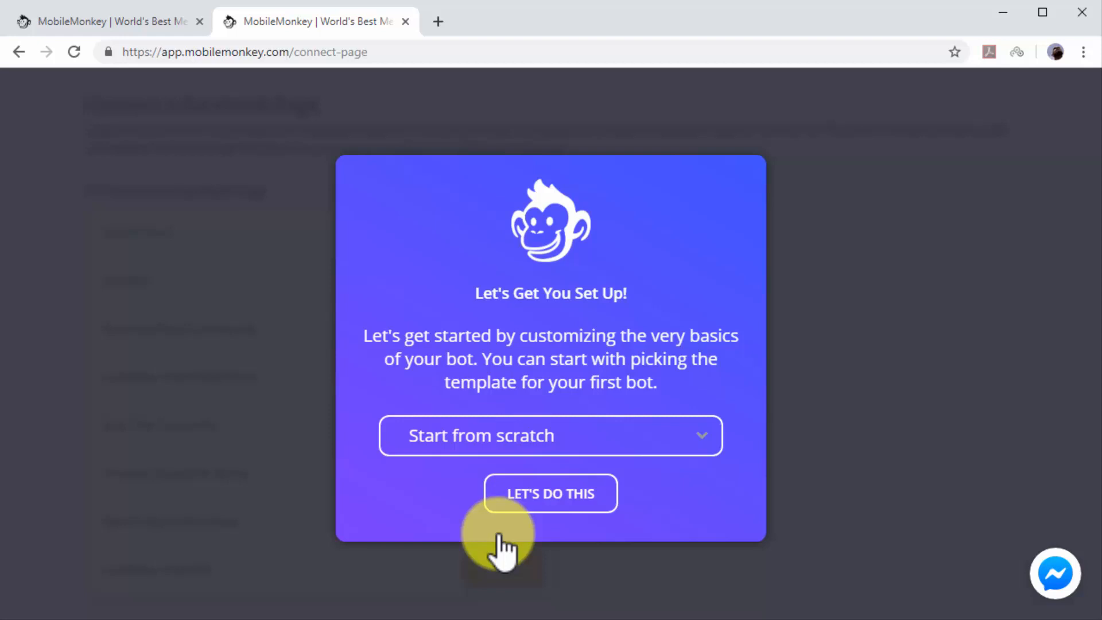
# Step: Create the bot 'Your Welcome DCME Buddy' from scratch and view its settings
pyautogui.click(550, 435)
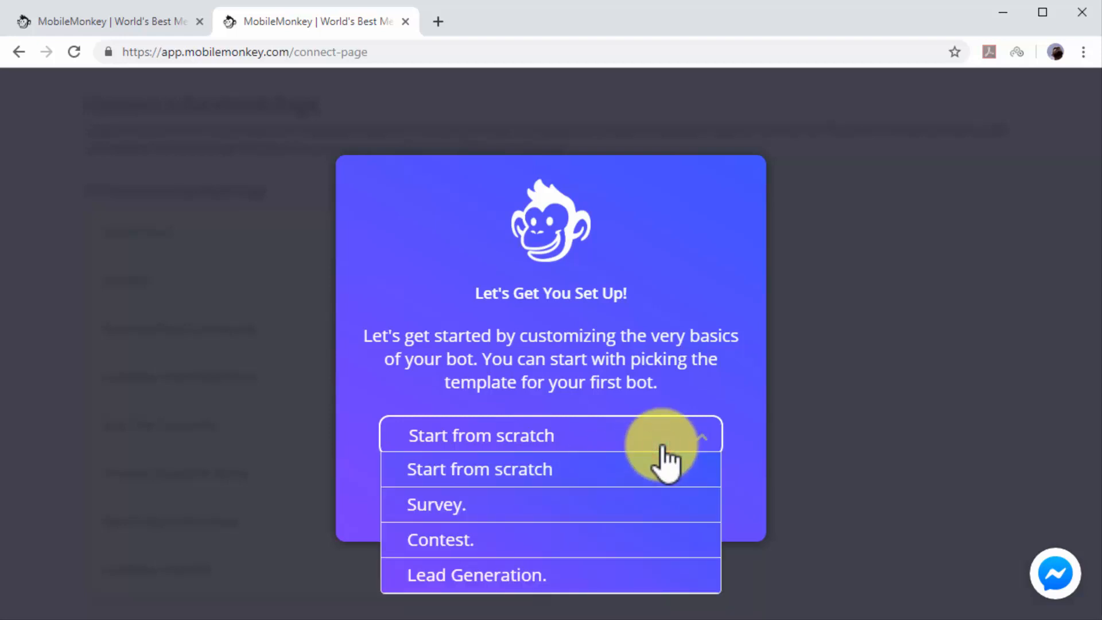
pyautogui.click(480, 435)
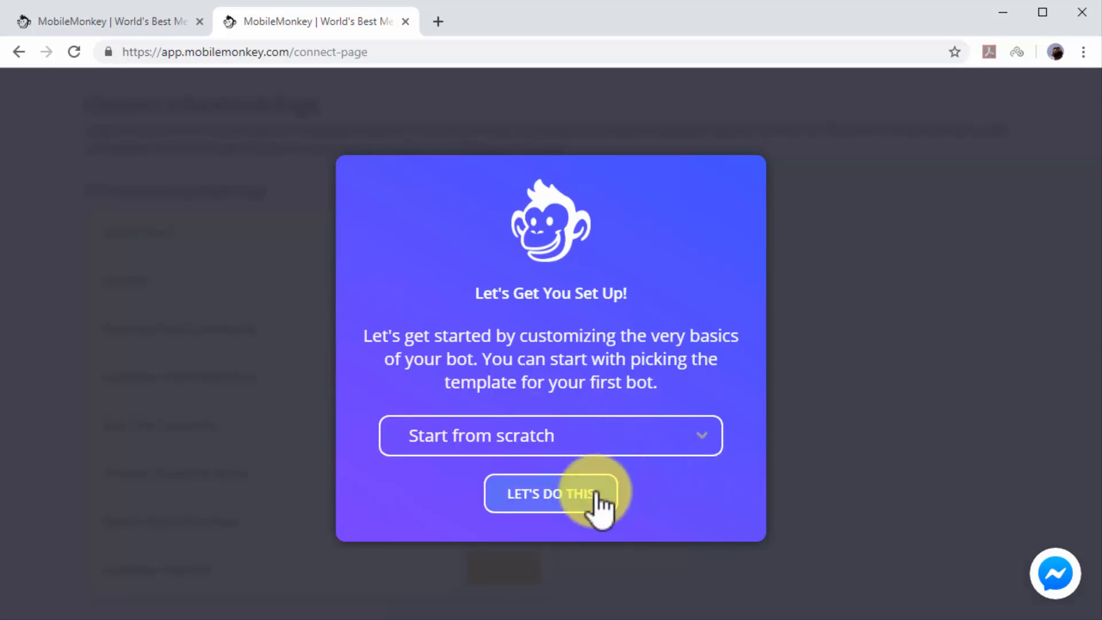
pyautogui.click(550, 492)
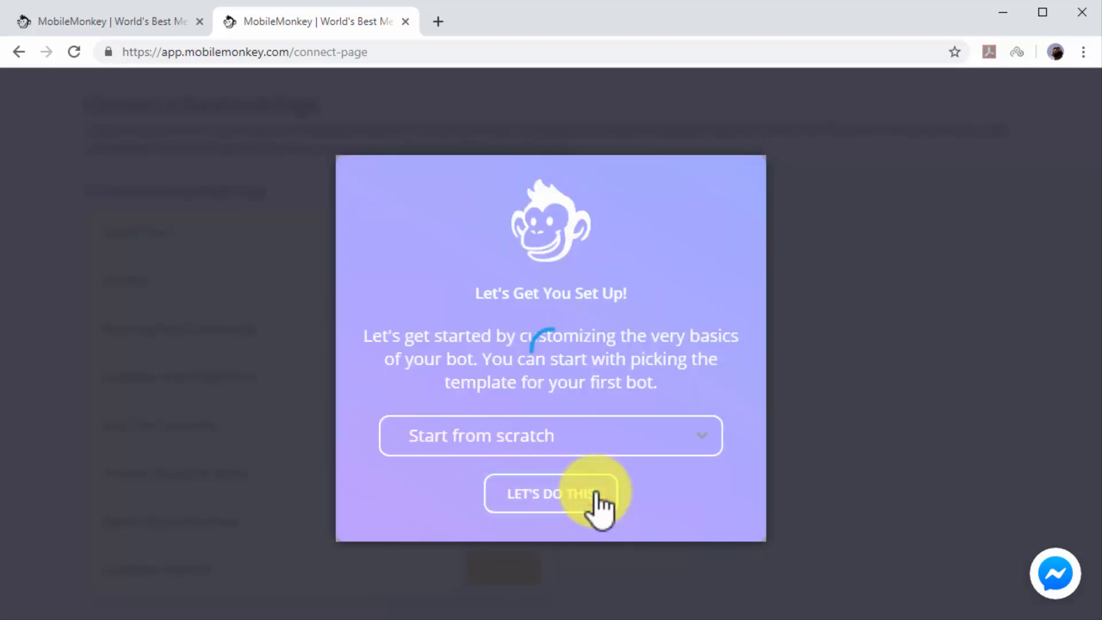
pyautogui.click(550, 492)
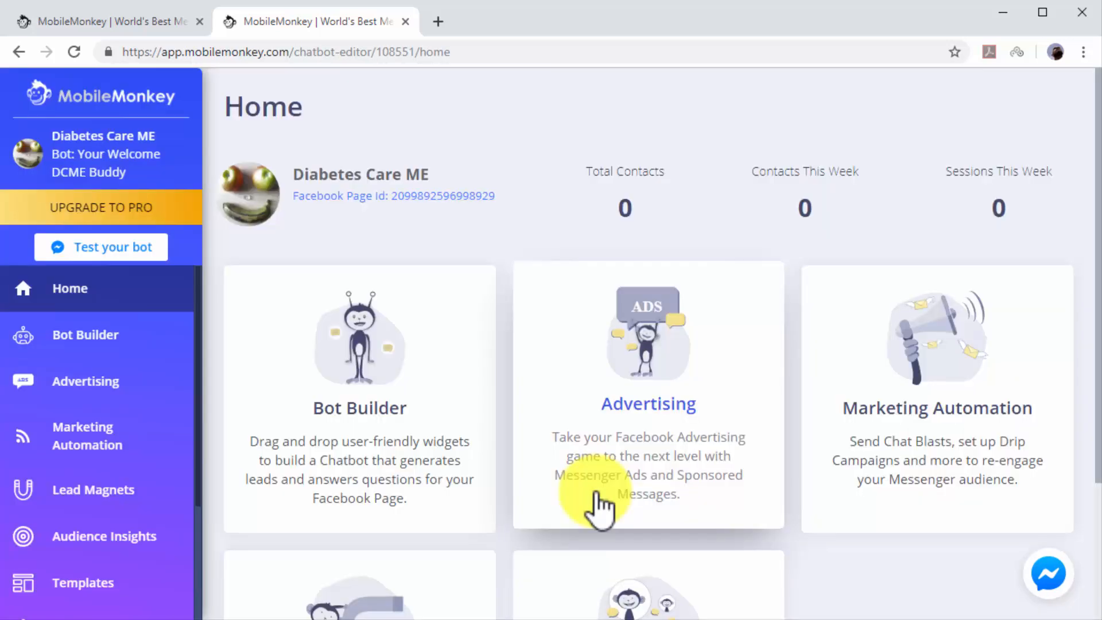
pyautogui.scroll(-3)
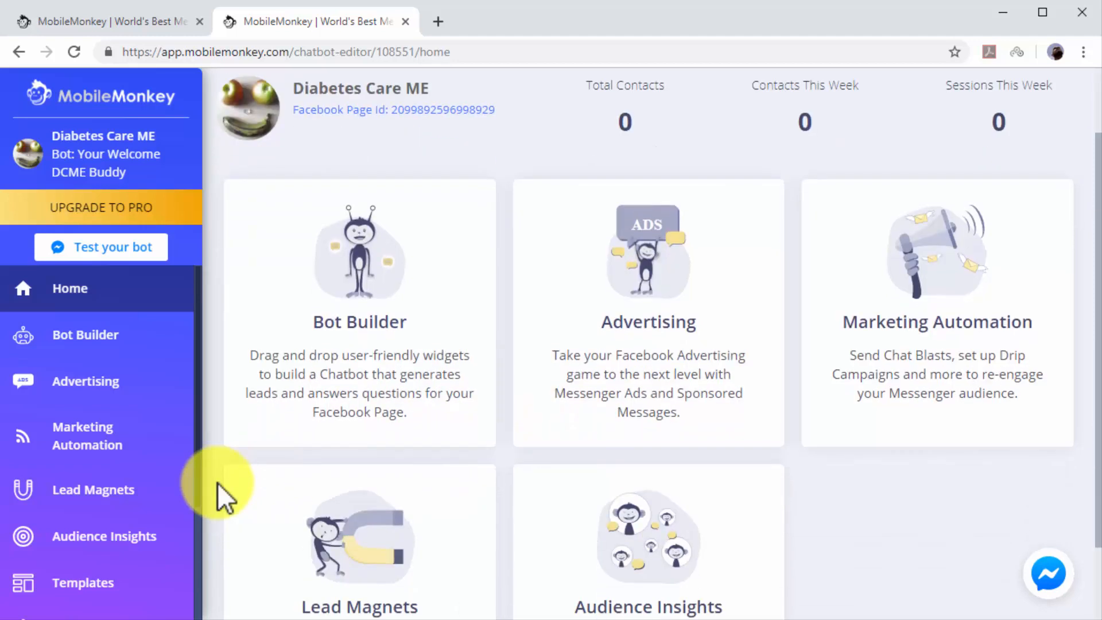
pyautogui.scroll(-3)
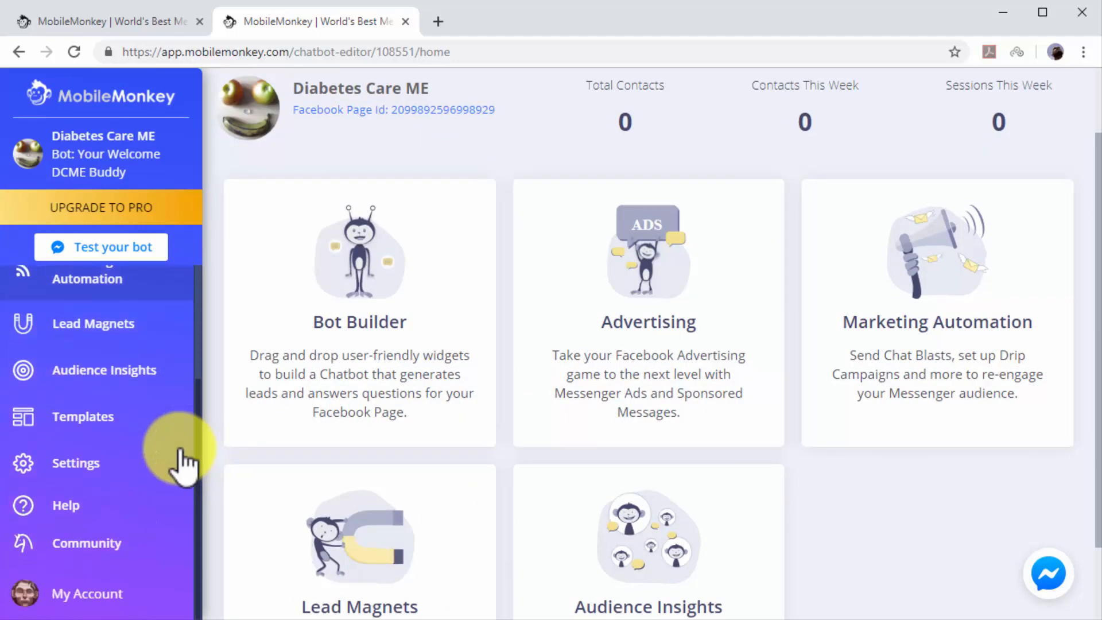
pyautogui.click(76, 462)
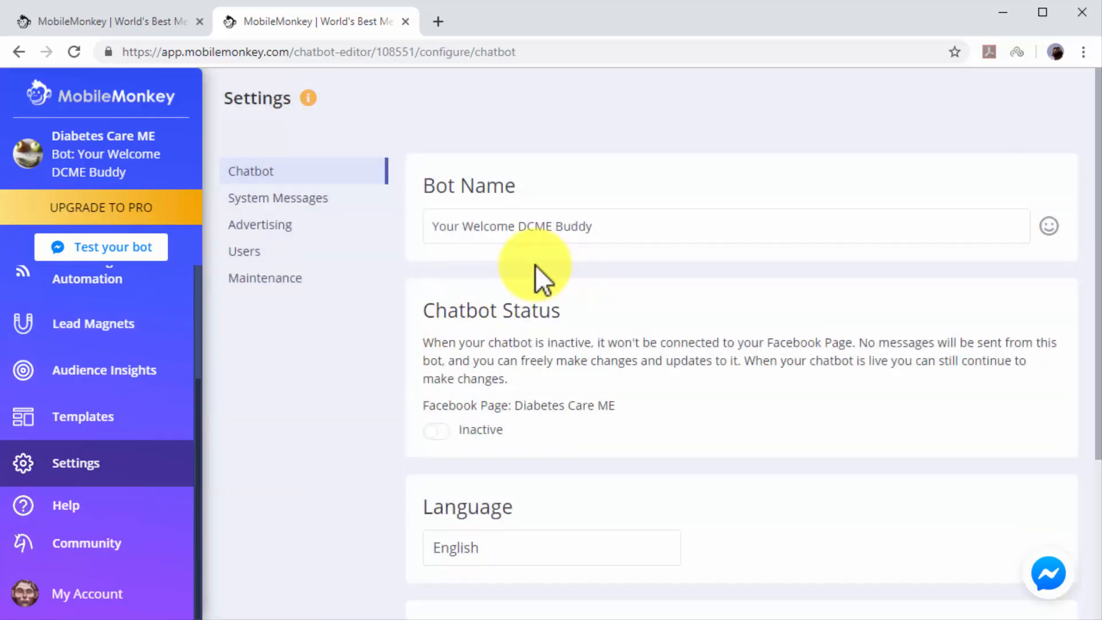
# Step: Rename the bot 'Diabetes Care Made Easy', set it Active, and keep English
pyautogui.write('Diabetes Care Made Easy')
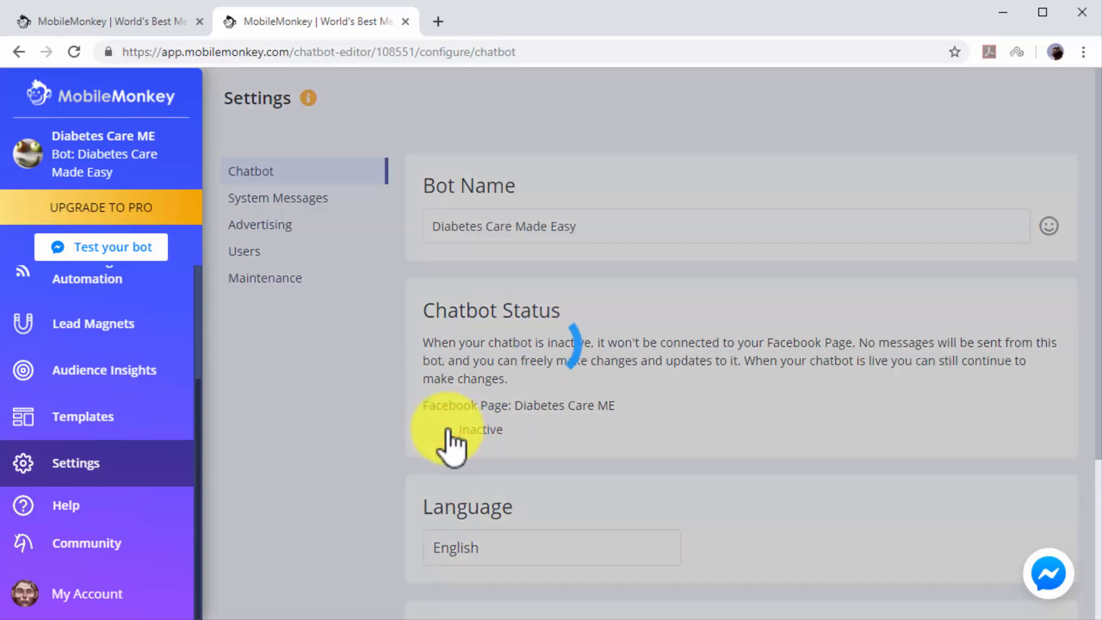
pyautogui.click(438, 429)
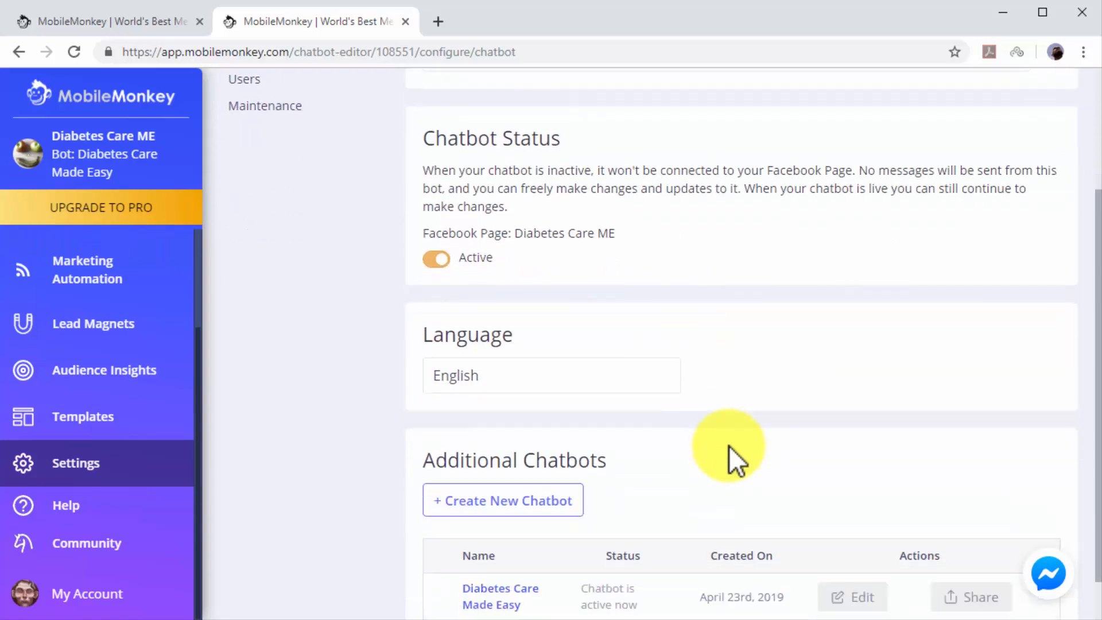
pyautogui.click(550, 374)
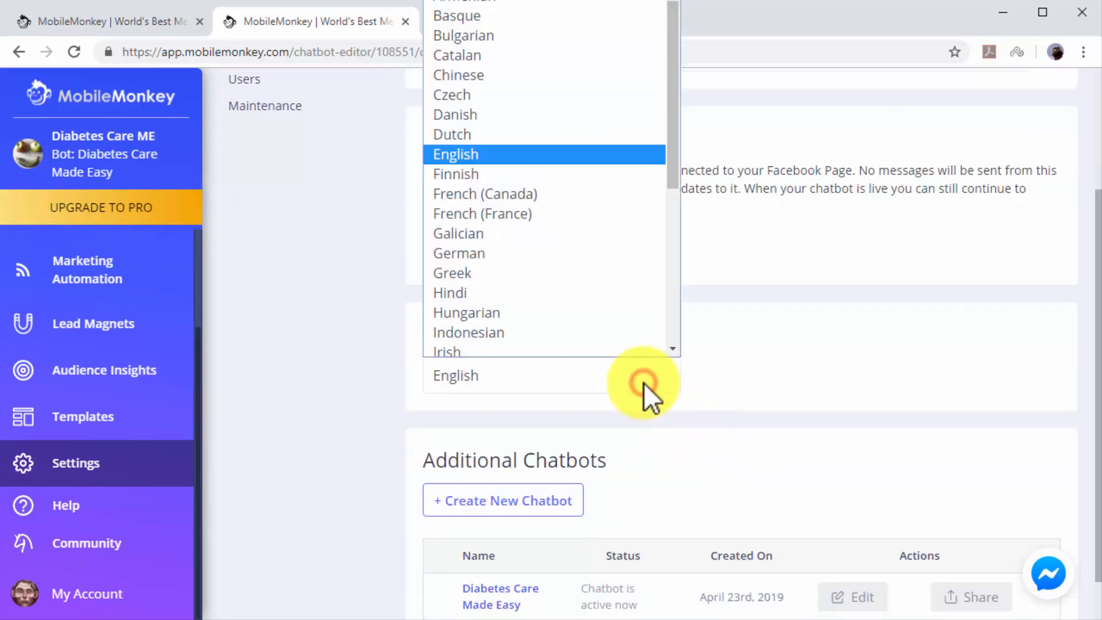
pyautogui.click(455, 153)
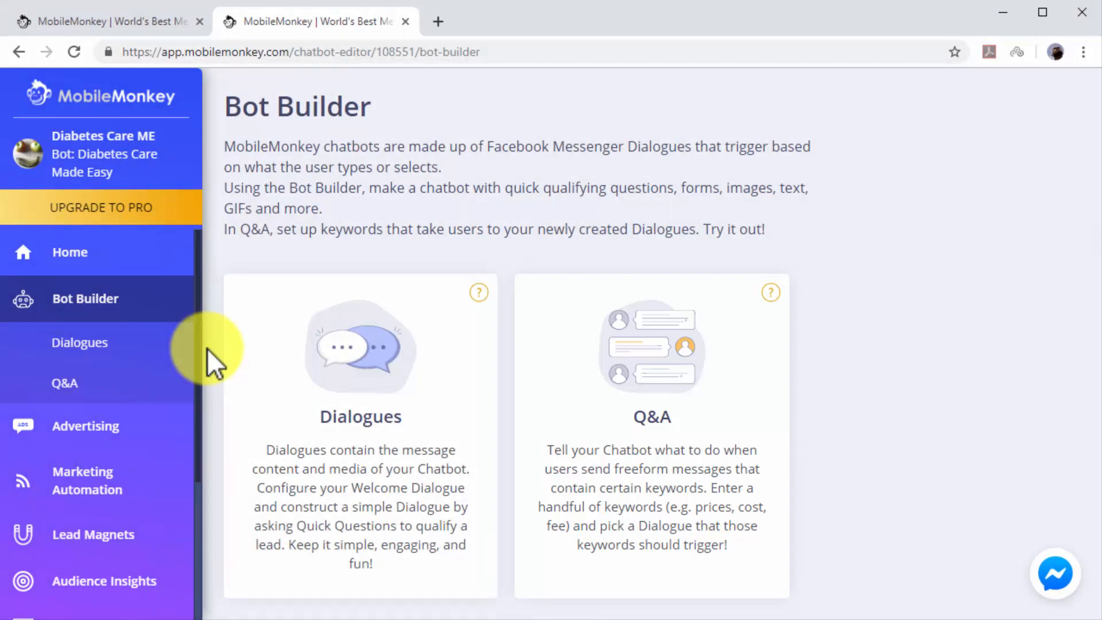
# Step: Go to the bot's Dialogues list in Bot Builder
pyautogui.click(360, 351)
pyautogui.write('H')
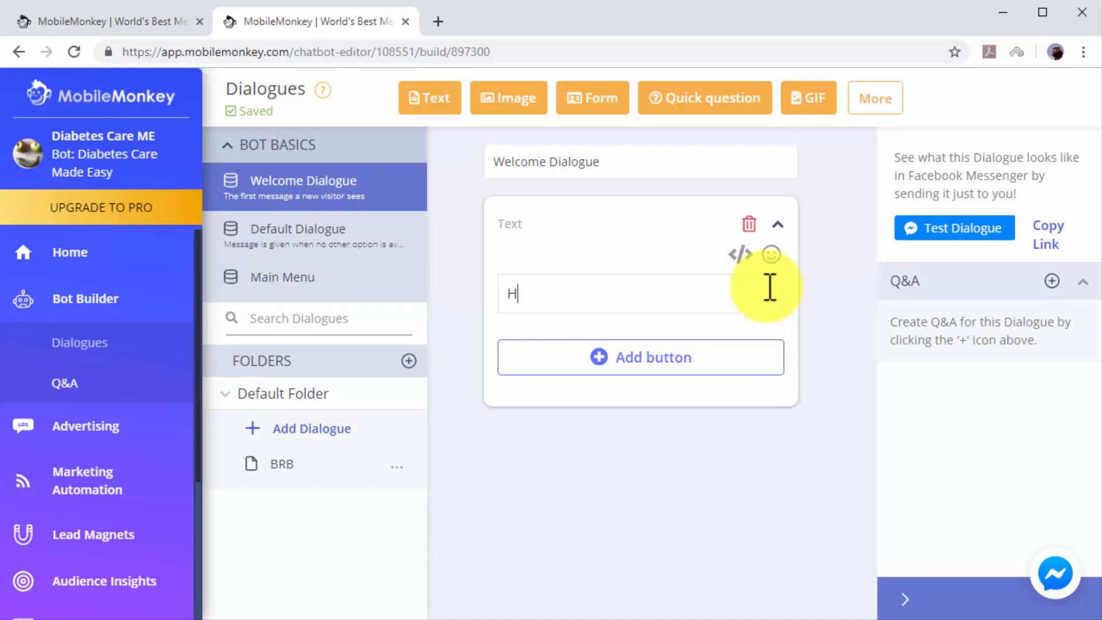
# Step: Finish the 'Hi There! Feel free to look around!' welcome text, then edit Default Dialogue
pyautogui.write('i There! Feel free to look around!')
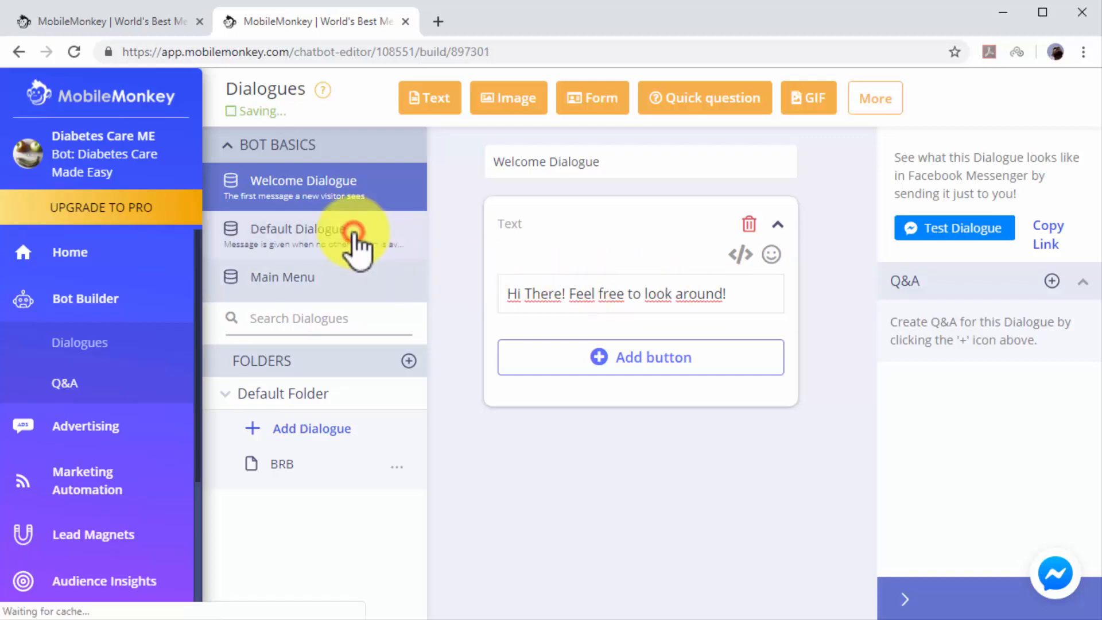
pyautogui.click(299, 228)
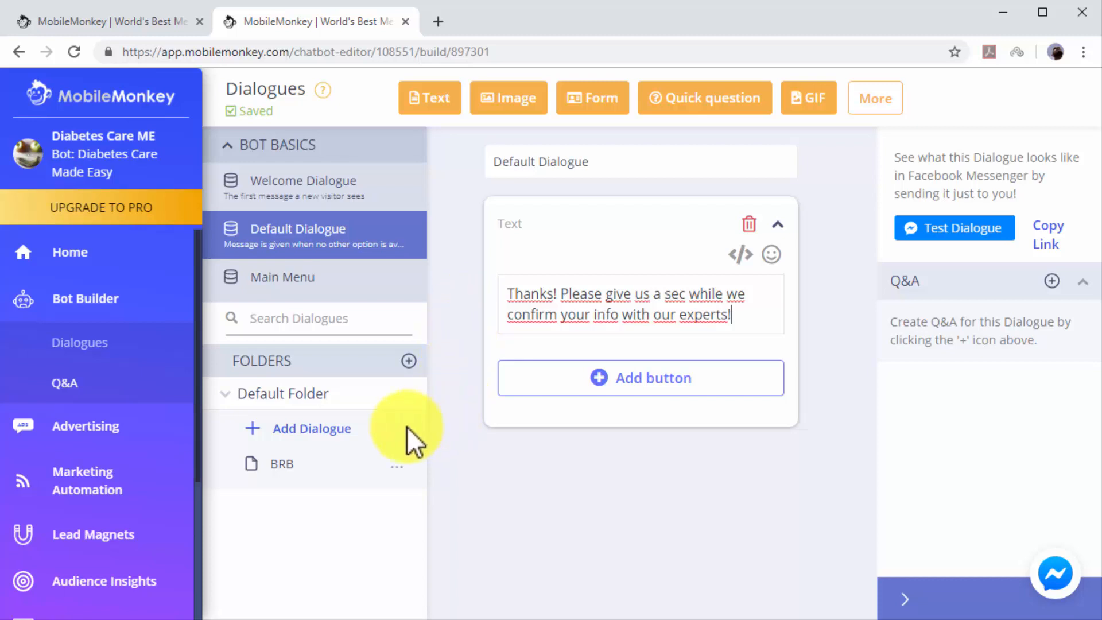
pyautogui.moveTo(339, 446)
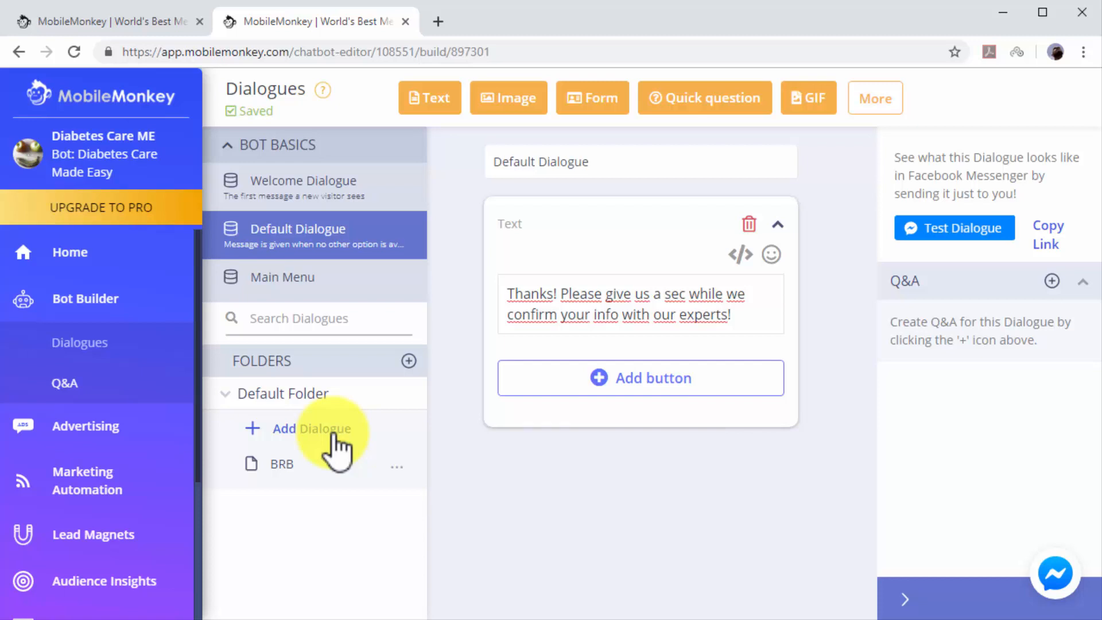
# Step: Create a dialogue named 'Support Message 1' in the Default Folder
pyautogui.click(310, 429)
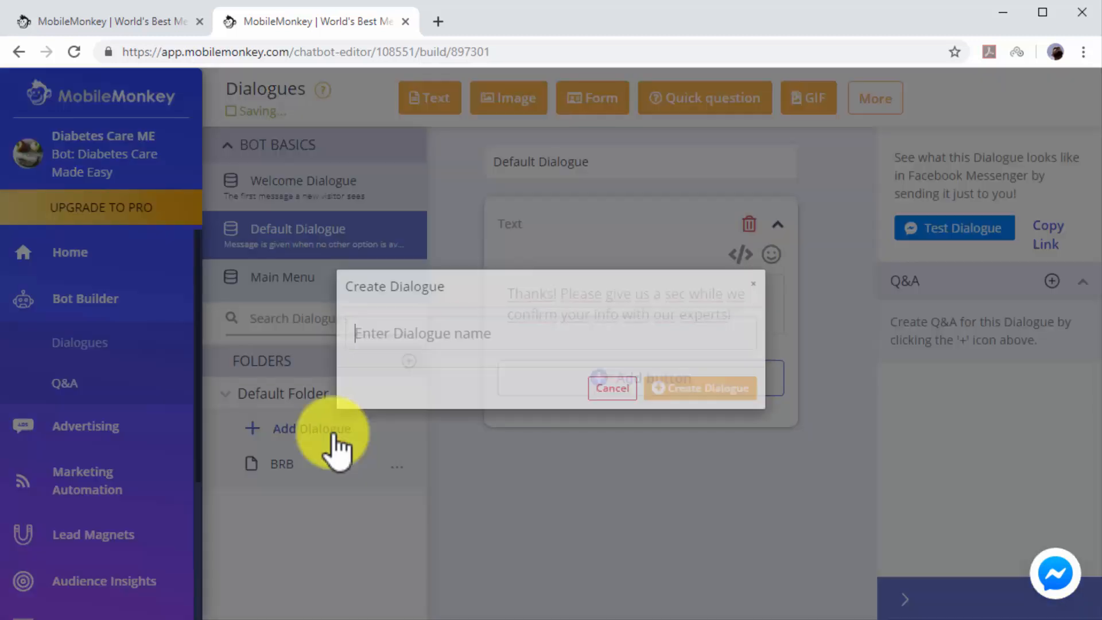
pyautogui.write('Support Message 1')
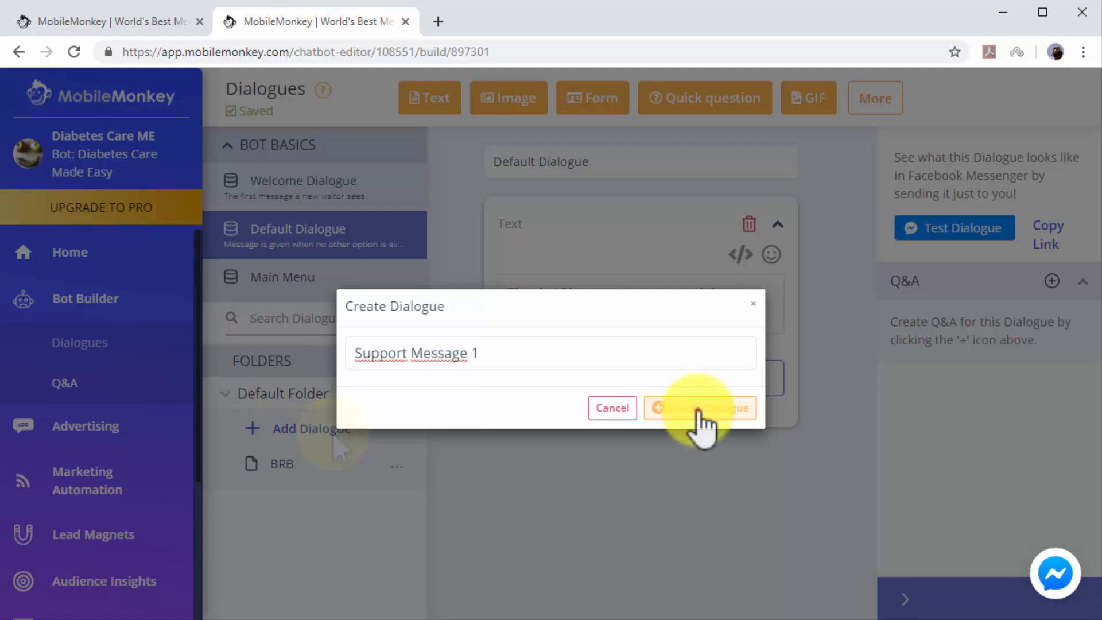
pyautogui.click(698, 407)
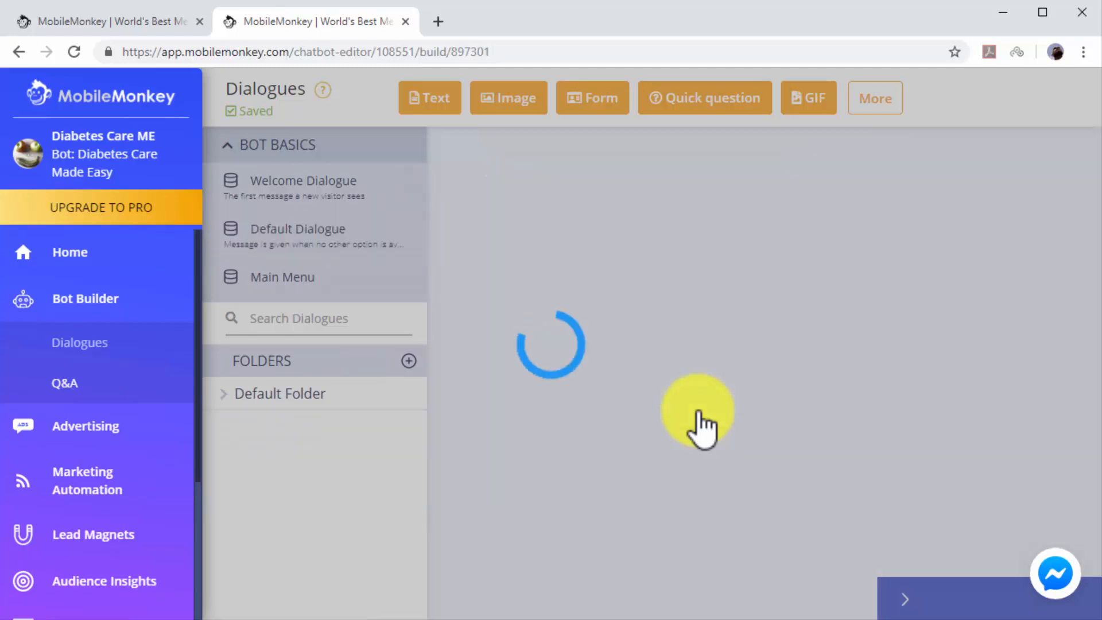
# Step: Add a Support Message 1 text: 'Ok cool, we might need to check this out further, please stand by!'
pyautogui.click(324, 506)
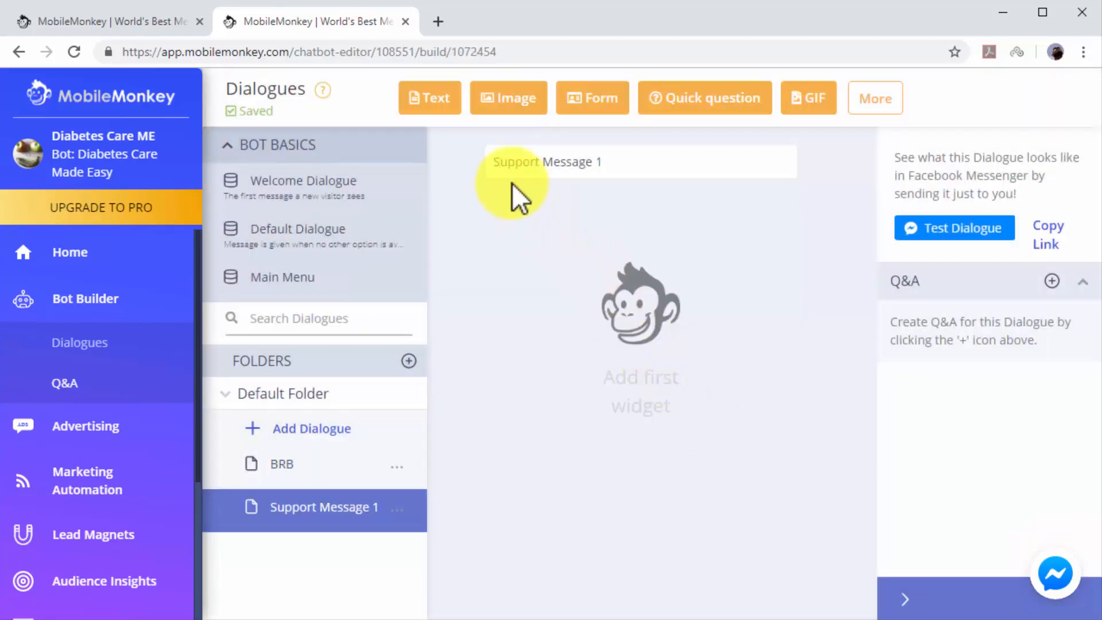
pyautogui.click(429, 97)
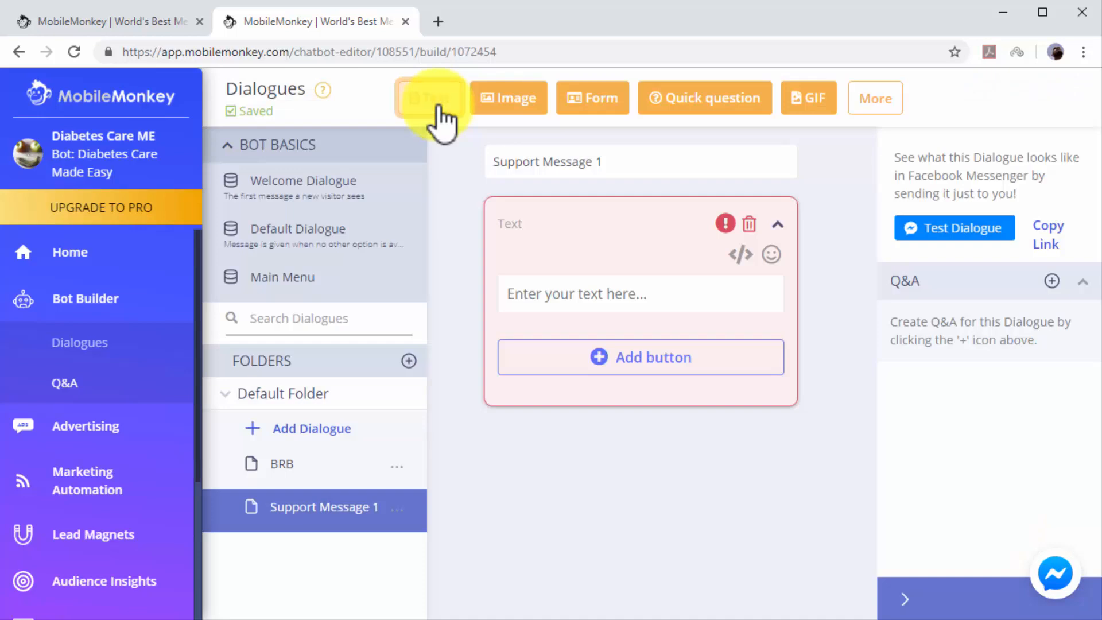
pyautogui.click(569, 294)
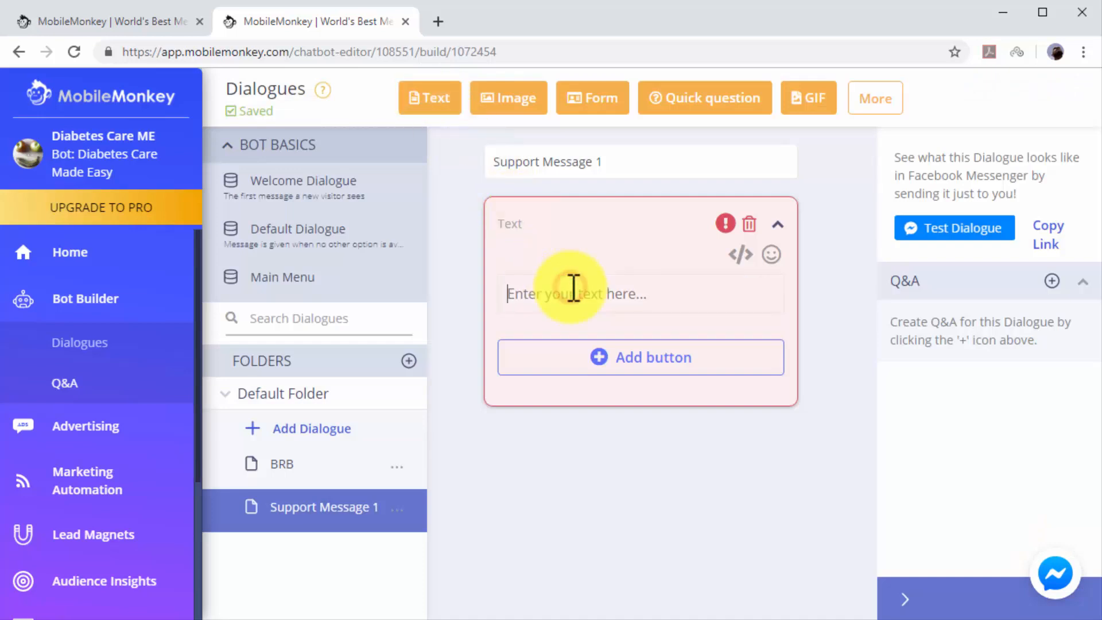
pyautogui.write('Ok cool,')
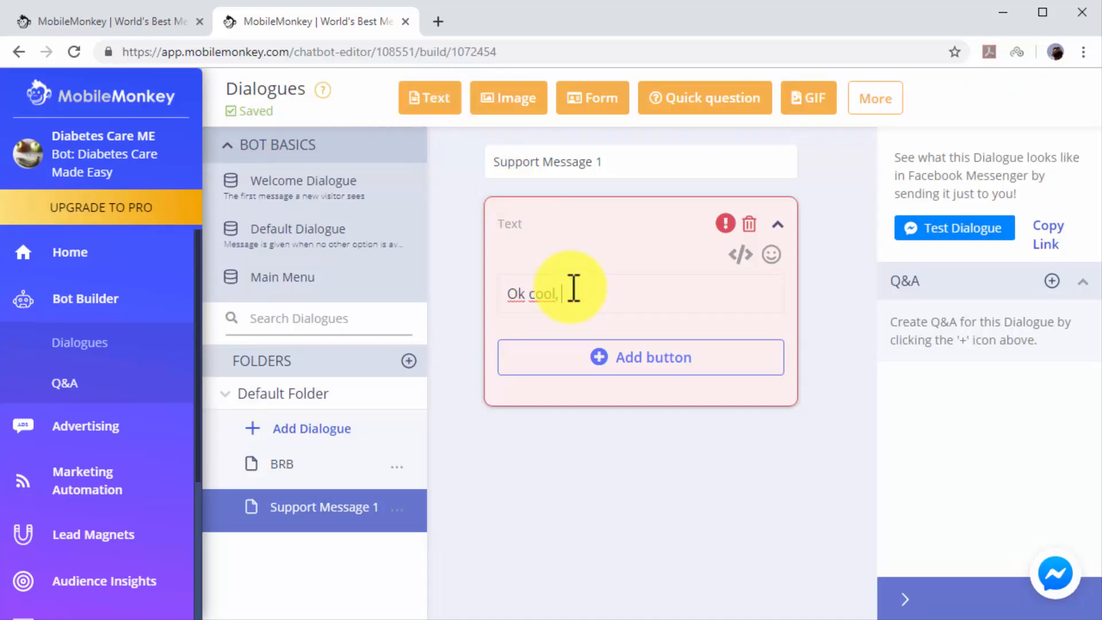
pyautogui.write('we might need to che')
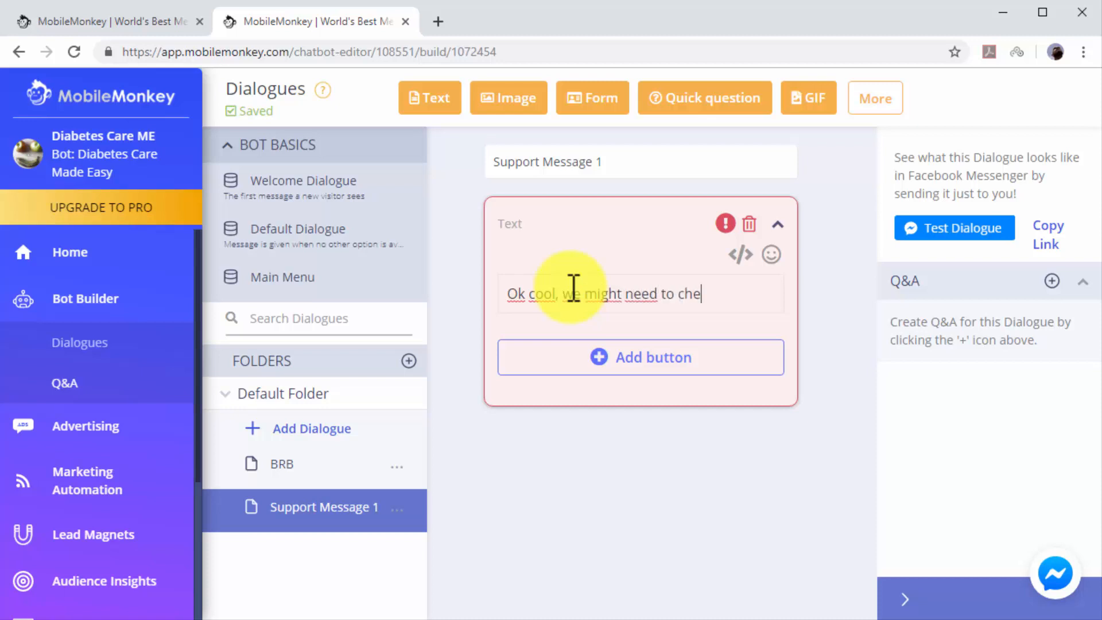
pyautogui.write('ck t')
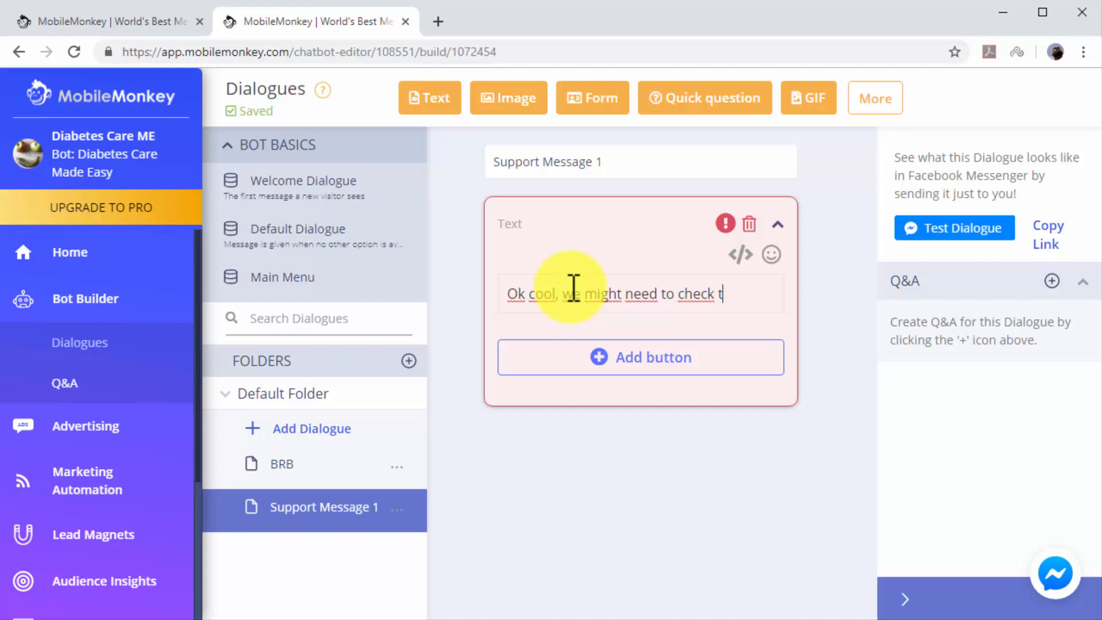
pyautogui.write('his furth')
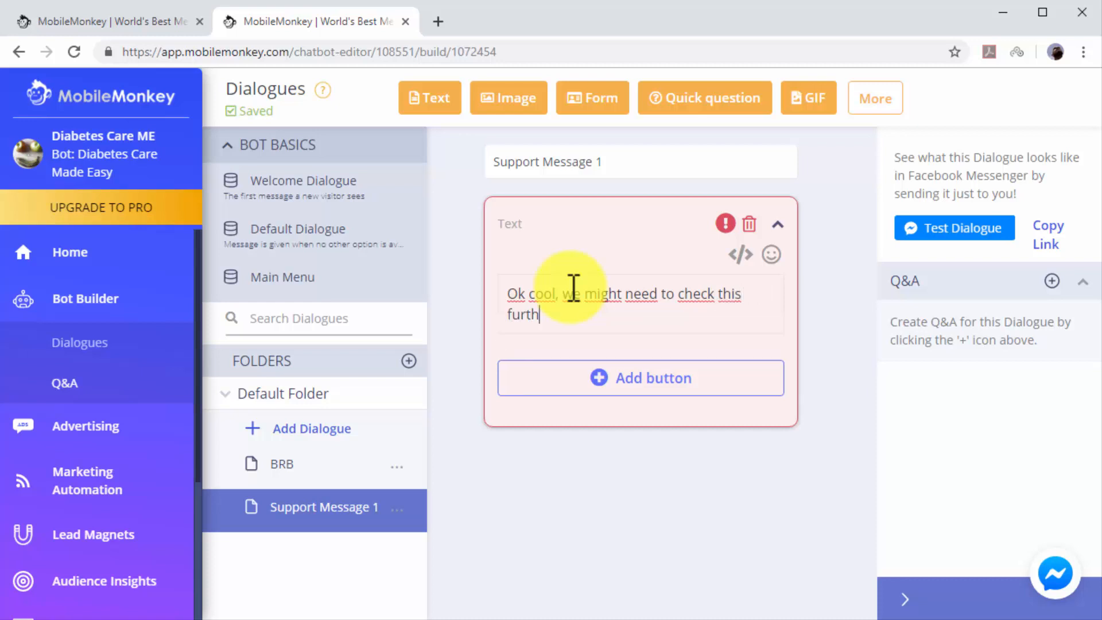
pyautogui.write('er, please stand by!')
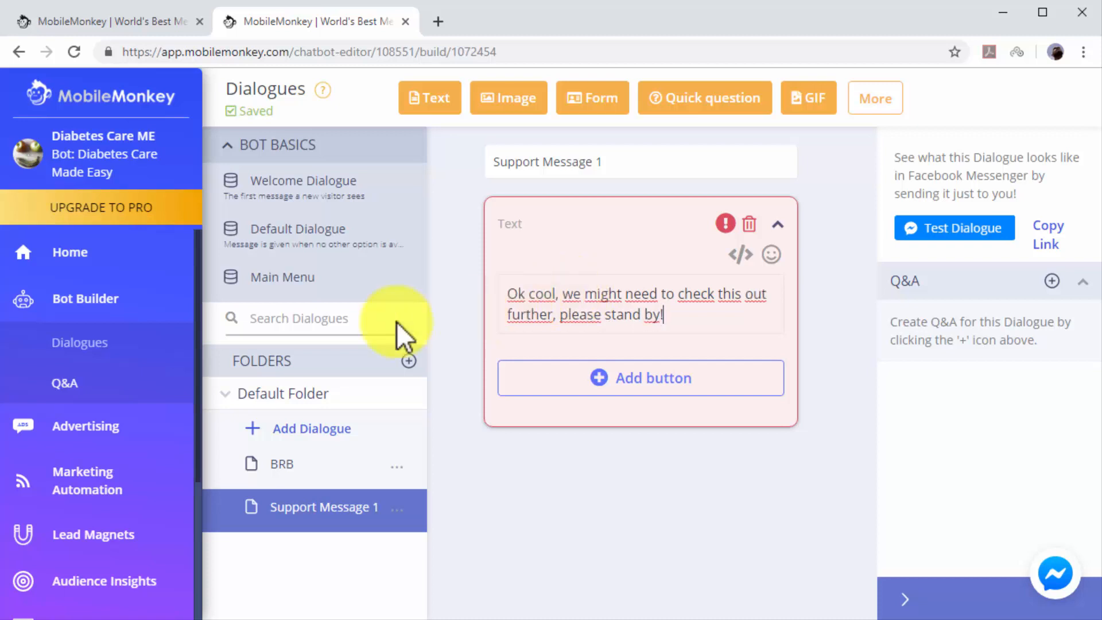
pyautogui.click(64, 382)
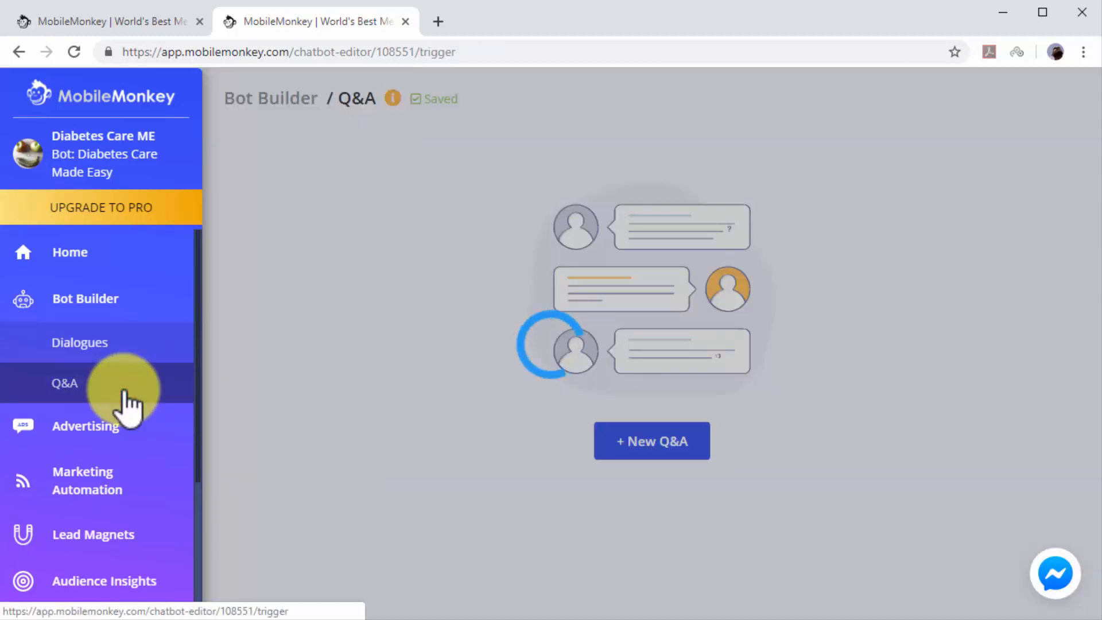
# Step: Add a new blank Q&A entry on the Q&A page
pyautogui.click(63, 383)
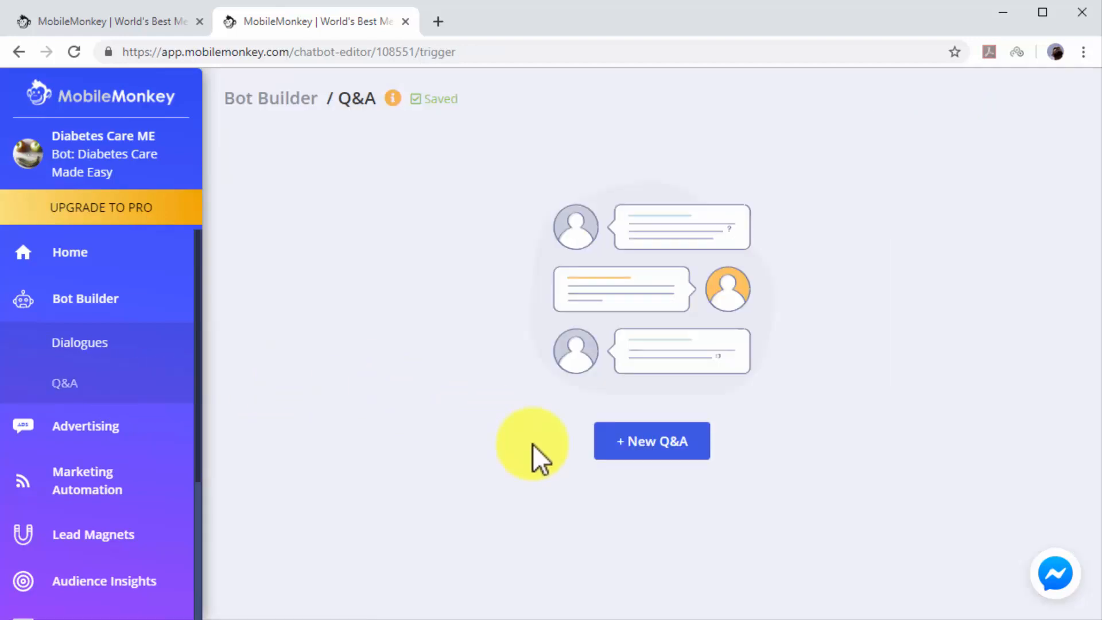
pyautogui.click(651, 440)
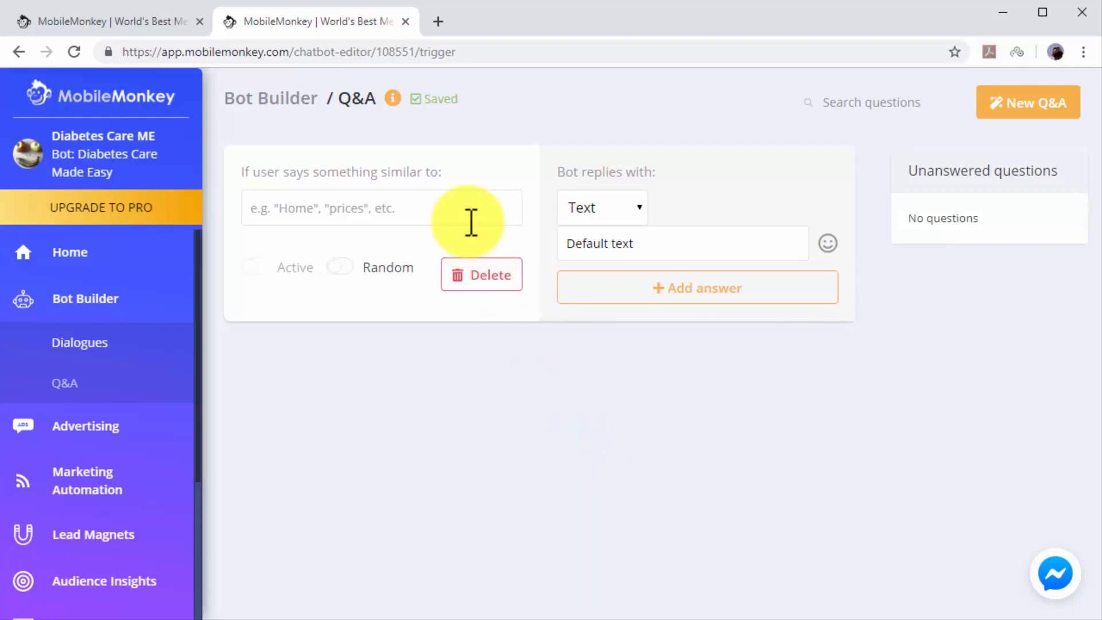
# Step: Enter 'testing kit' as the Q&A trigger phrase
pyautogui.write('testin')
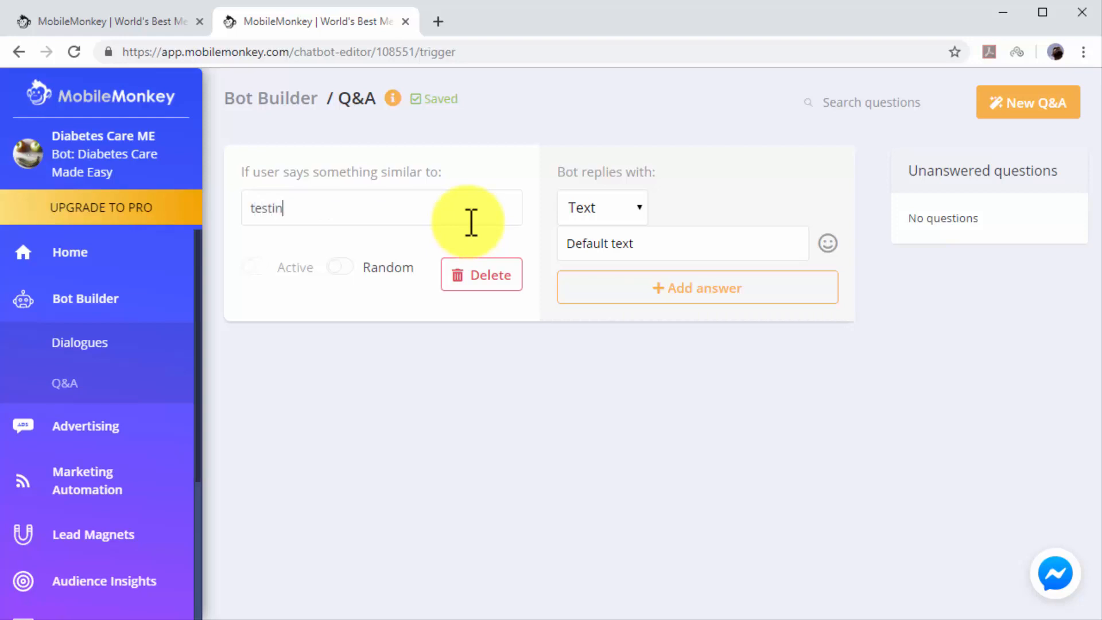
pyautogui.write('g kit')
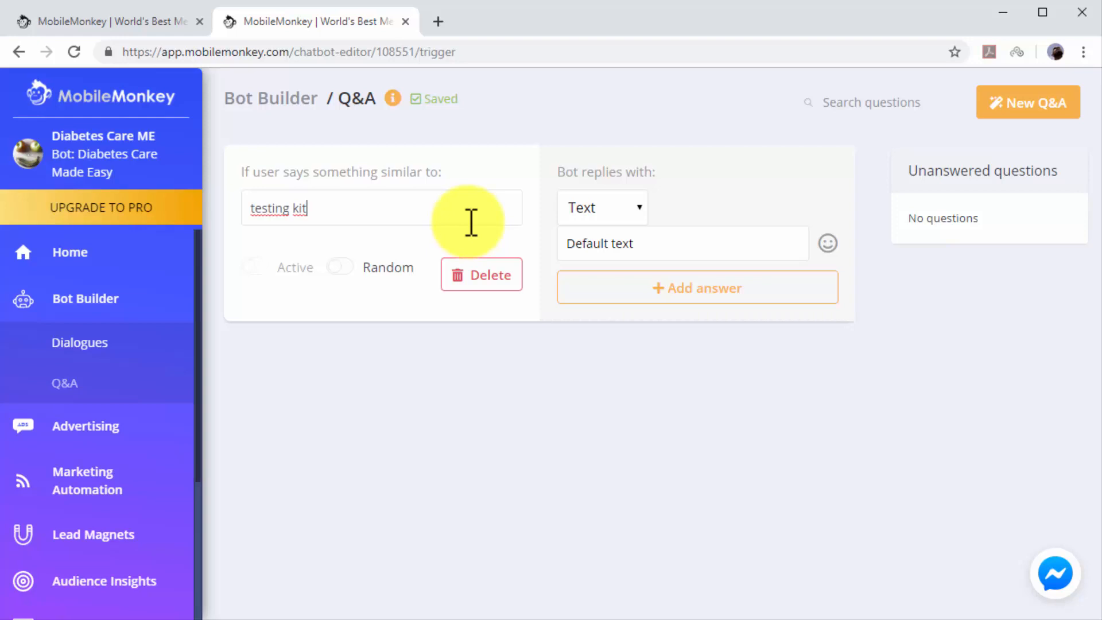
pyautogui.moveTo(710, 214)
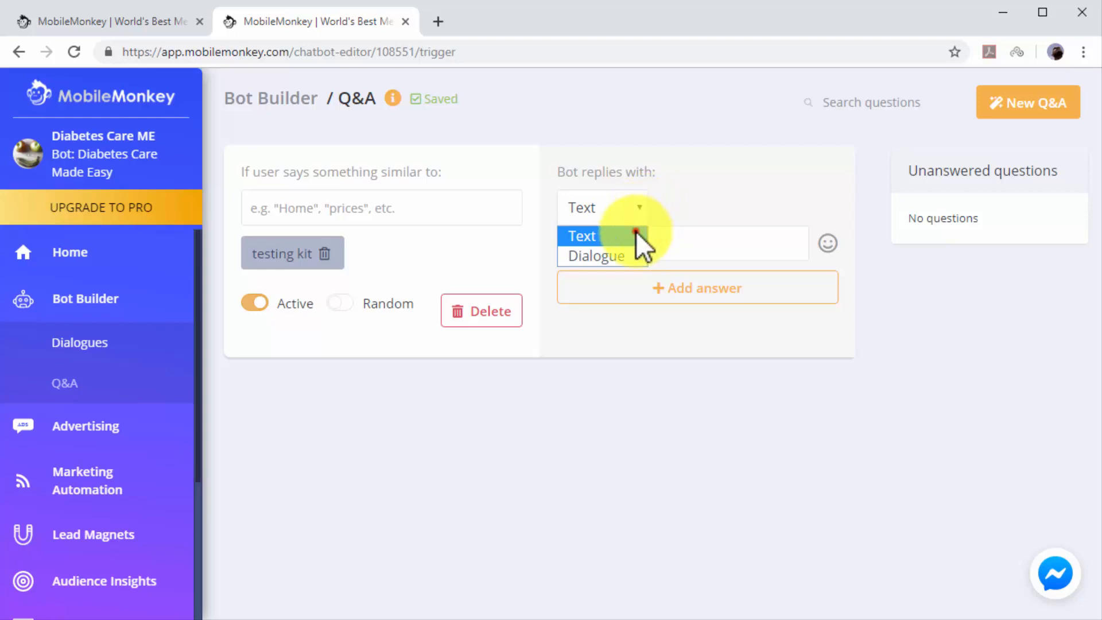
# Step: Make the 'testing kit' text reply recommend the Contour Blood Monitor with its link, and add a new Q&A
pyautogui.click(580, 235)
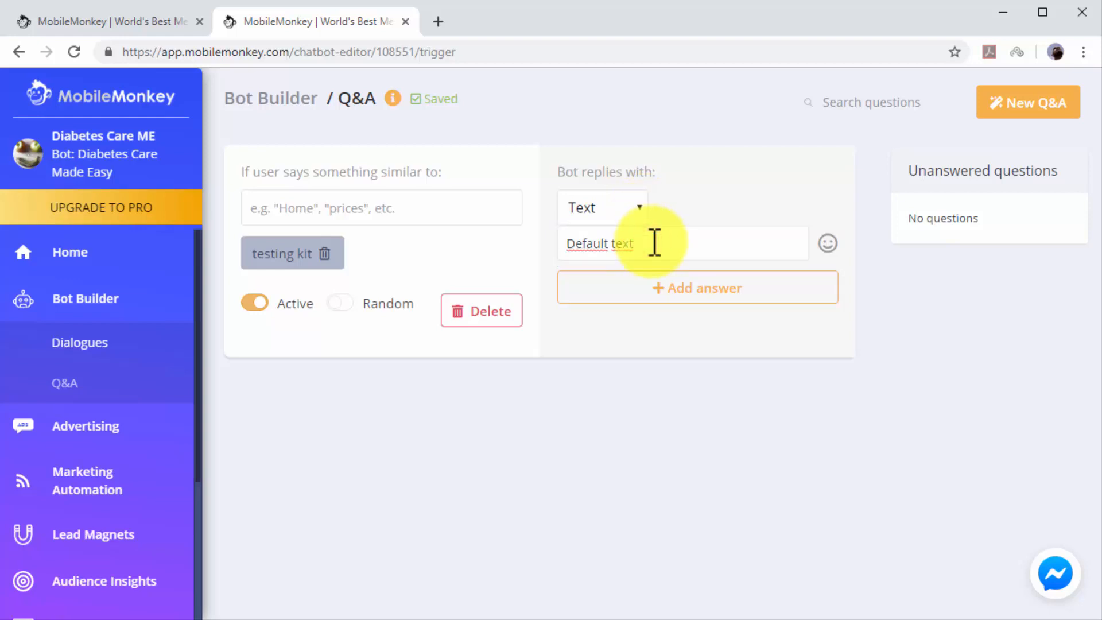
pyautogui.click(682, 242)
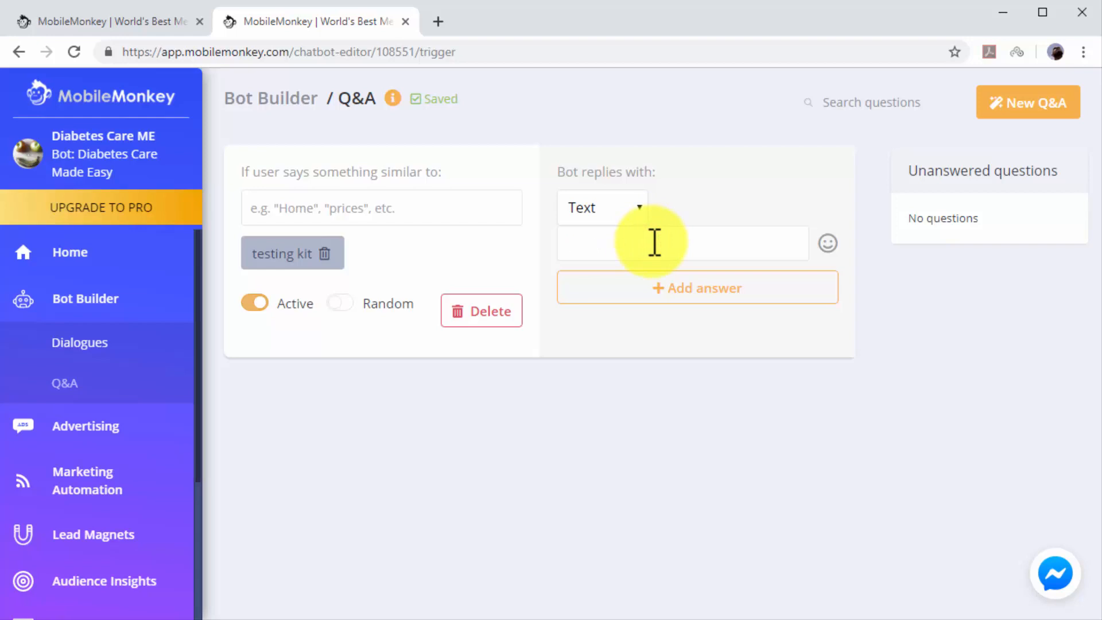
pyautogui.write('You might want to check the Contour')
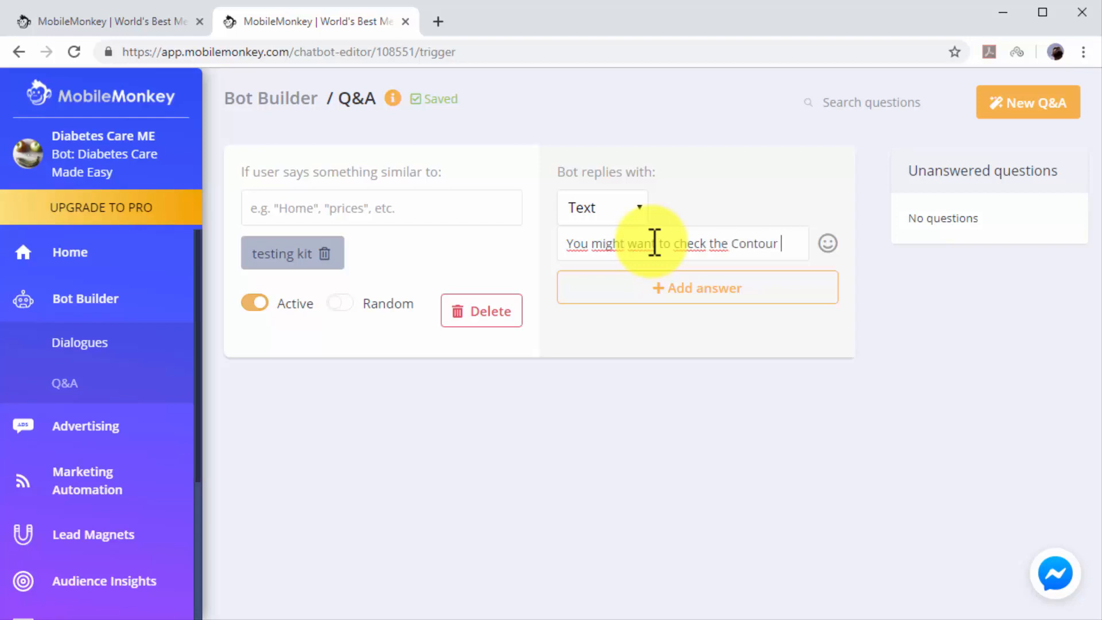
pyautogui.write('Blood Monit')
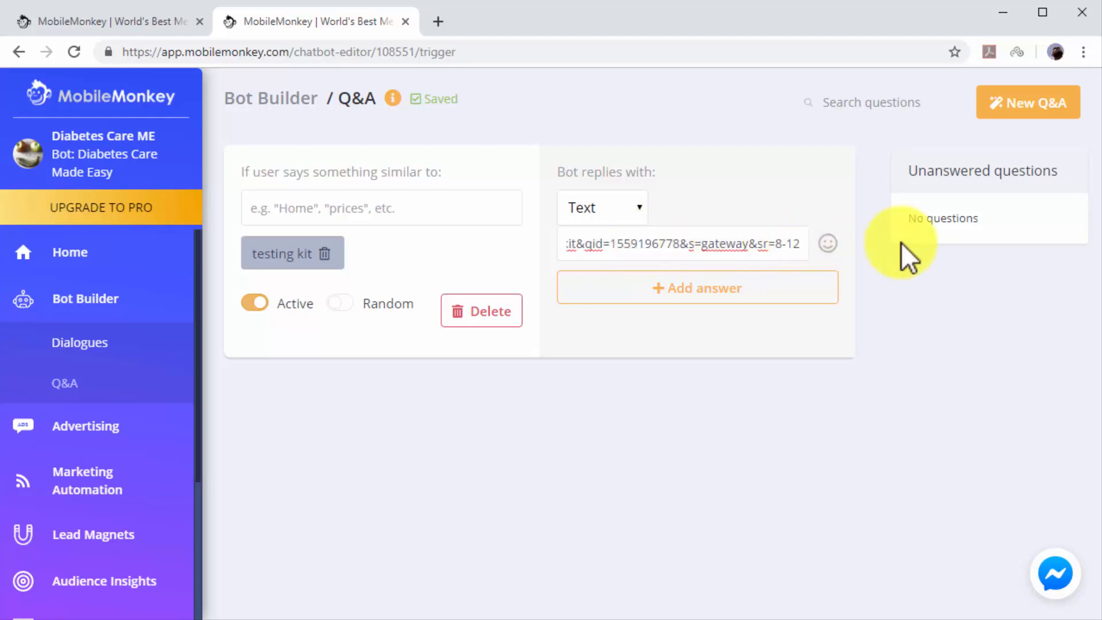
pyautogui.click(1027, 102)
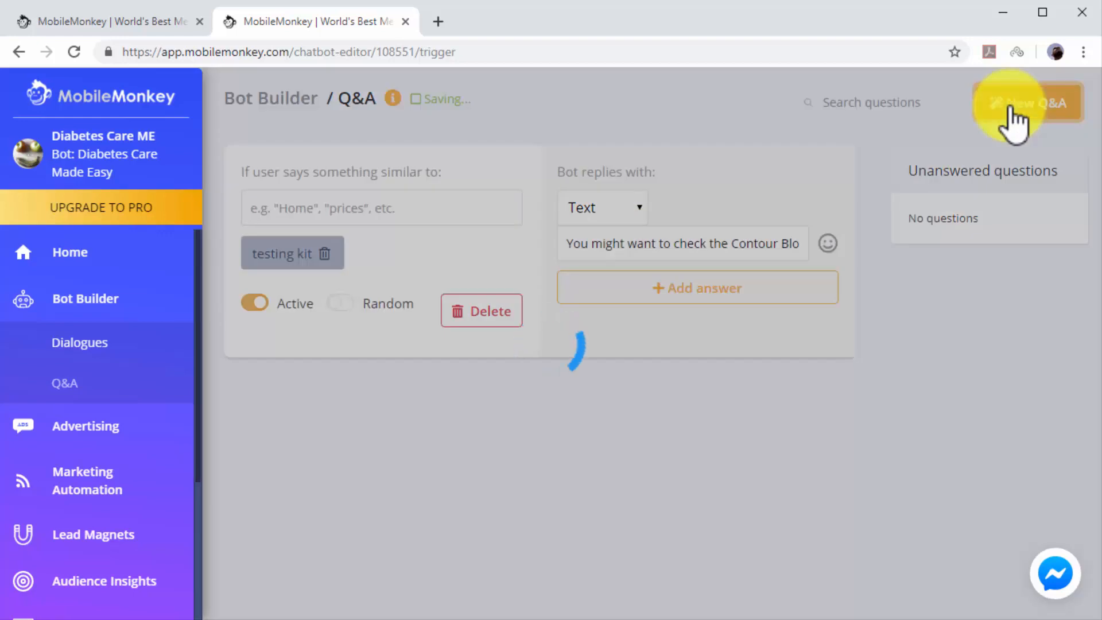
pyautogui.click(1027, 103)
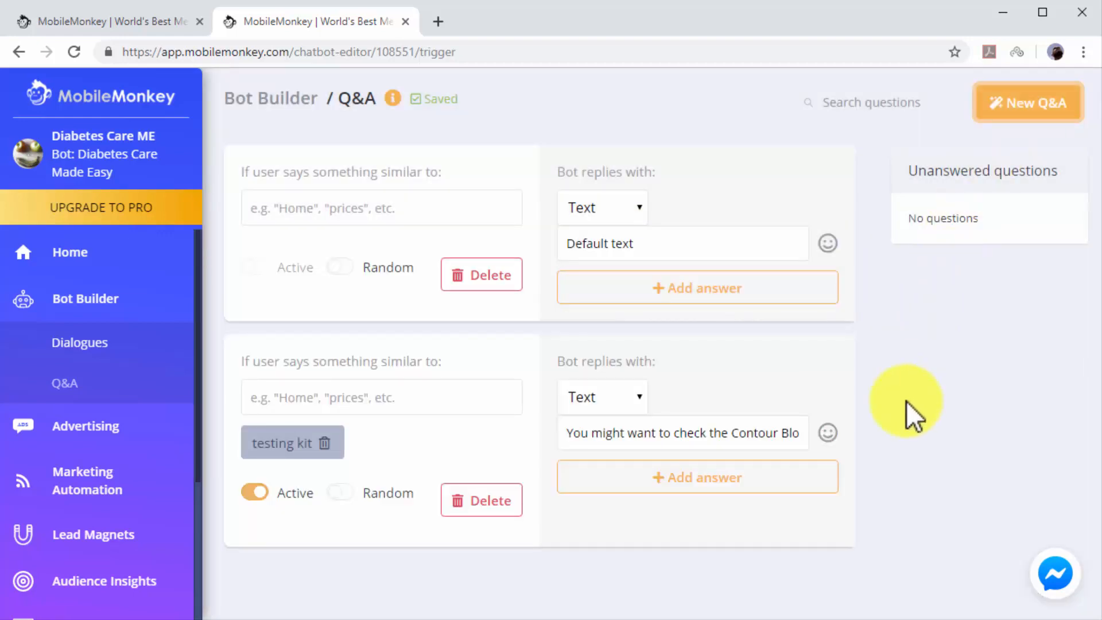